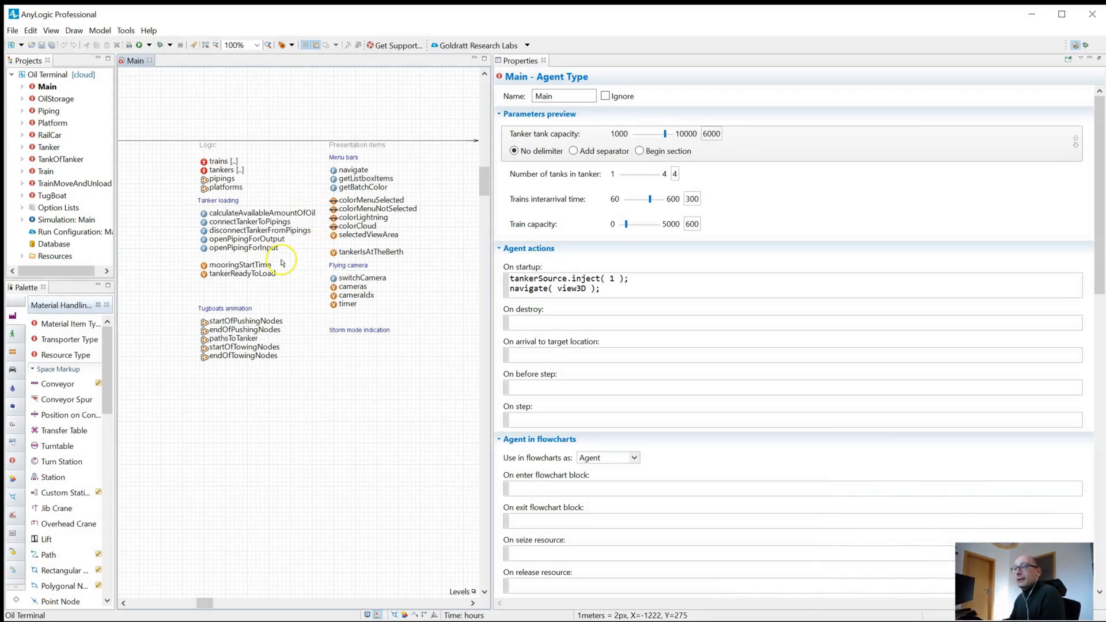
{"action": "mouse_move", "coordinate": [1049, 446]}
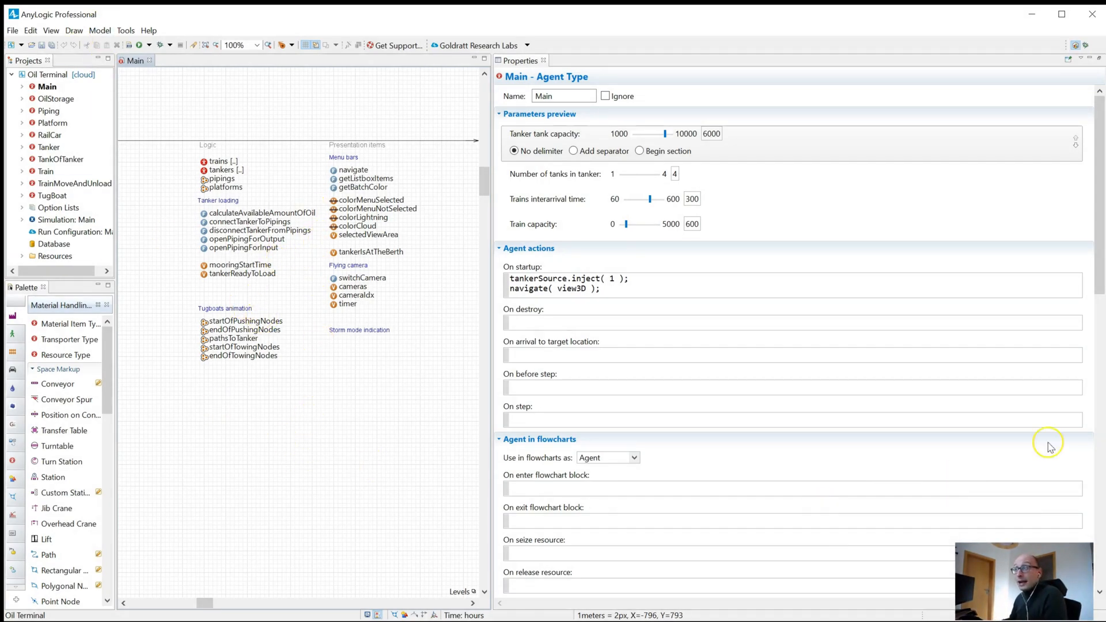
{"action": "mouse_move", "coordinate": [448, 244]}
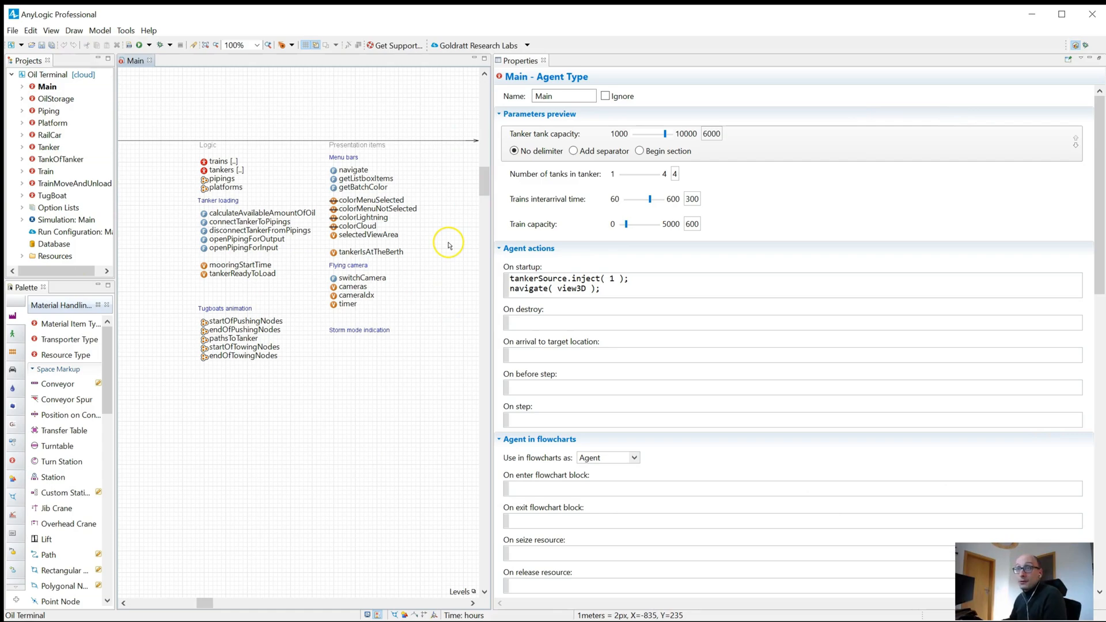
{"action": "mouse_move", "coordinate": [220, 125]}
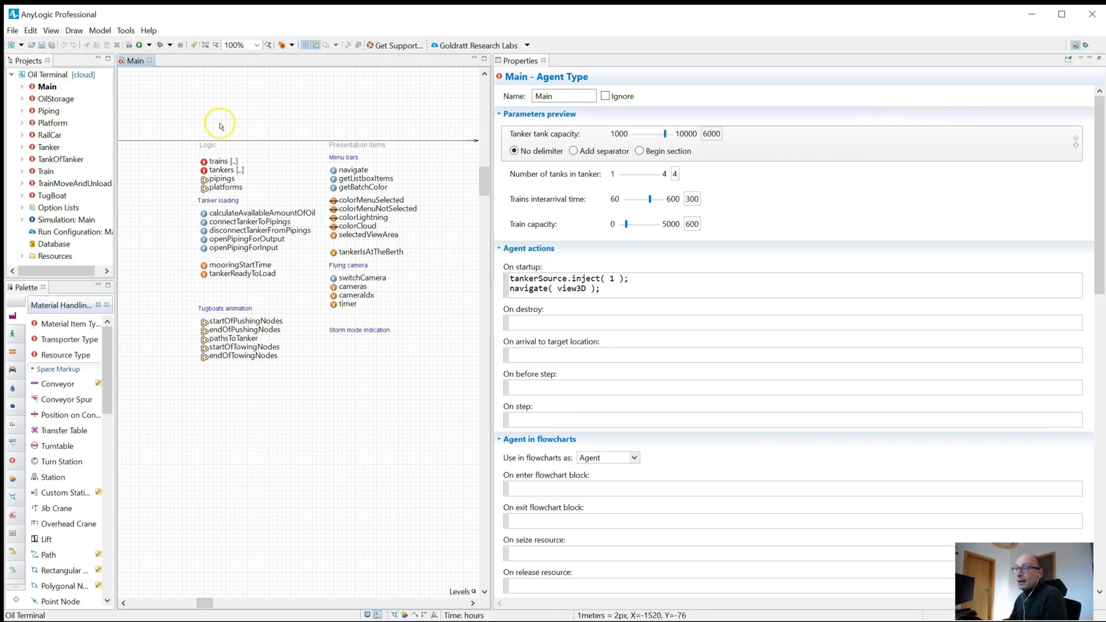
{"action": "mouse_move", "coordinate": [492, 366]}
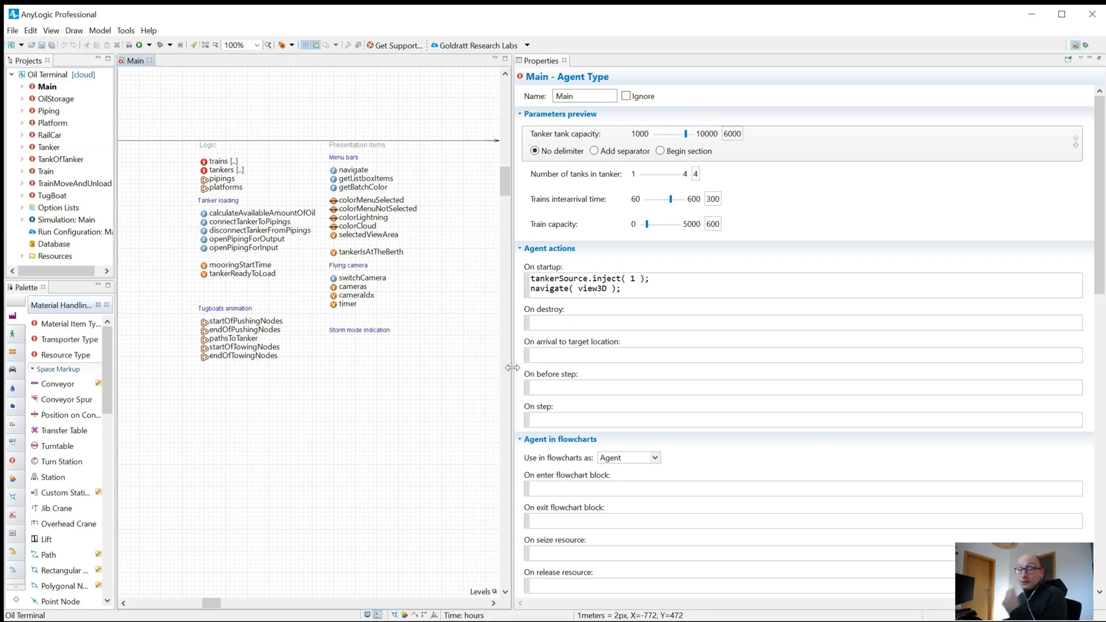
{"action": "mouse_move", "coordinate": [307, 407]}
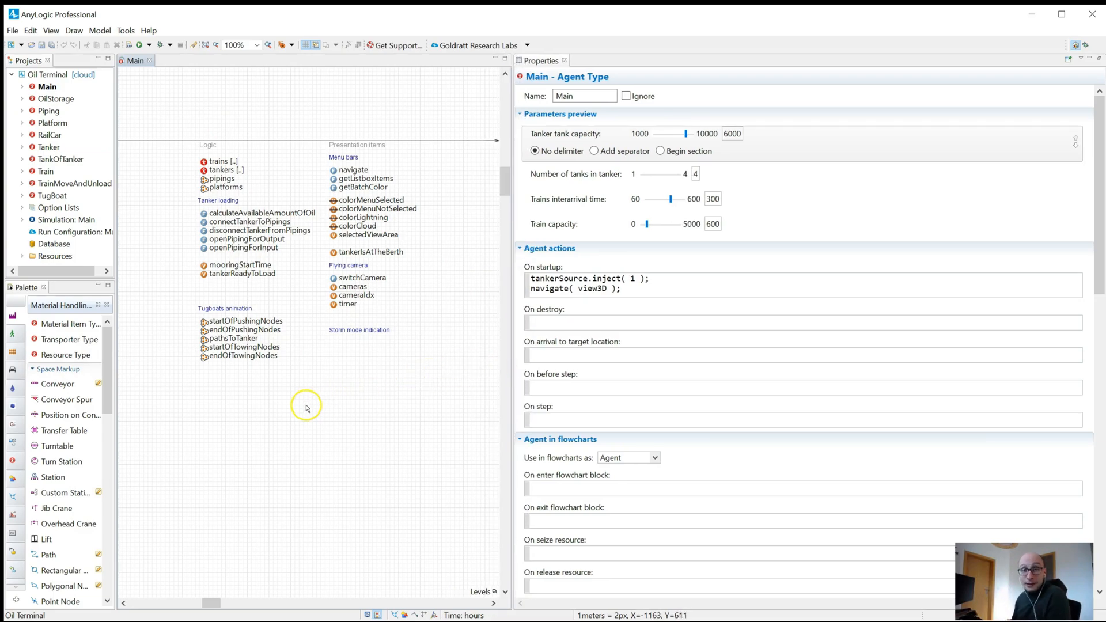
{"action": "mouse_move", "coordinate": [284, 429]}
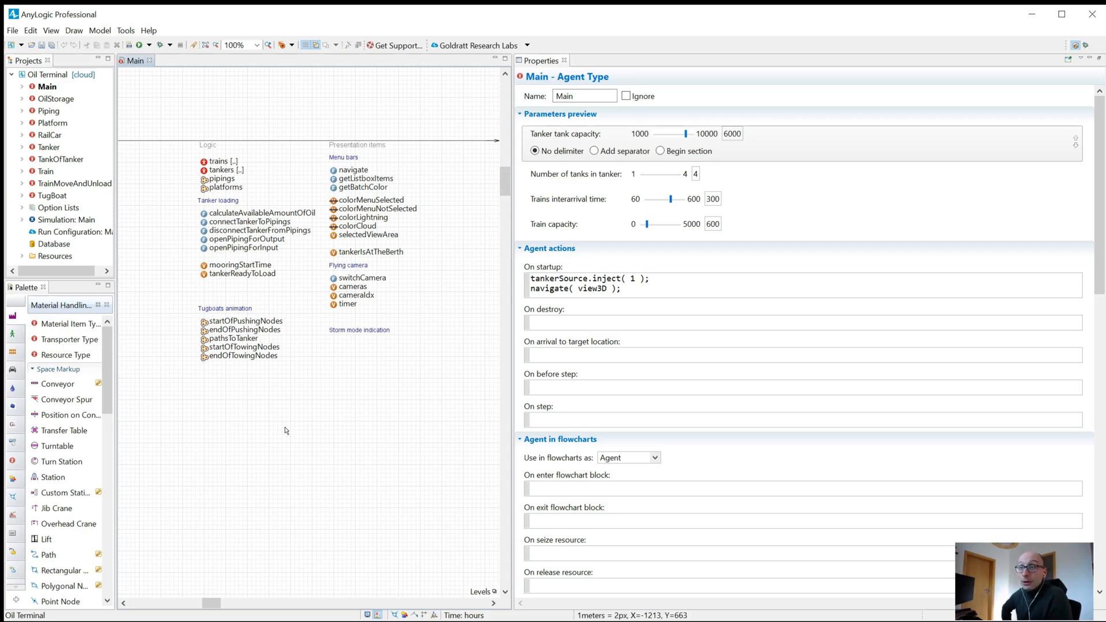
{"action": "mouse_move", "coordinate": [317, 482]}
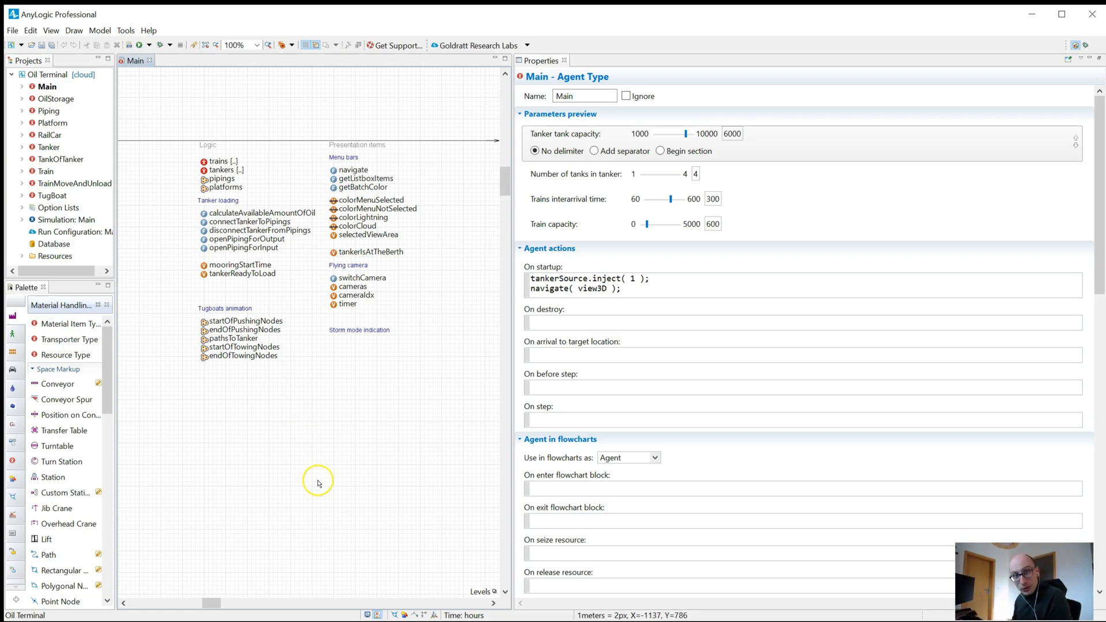
{"action": "mouse_move", "coordinate": [1025, 64]}
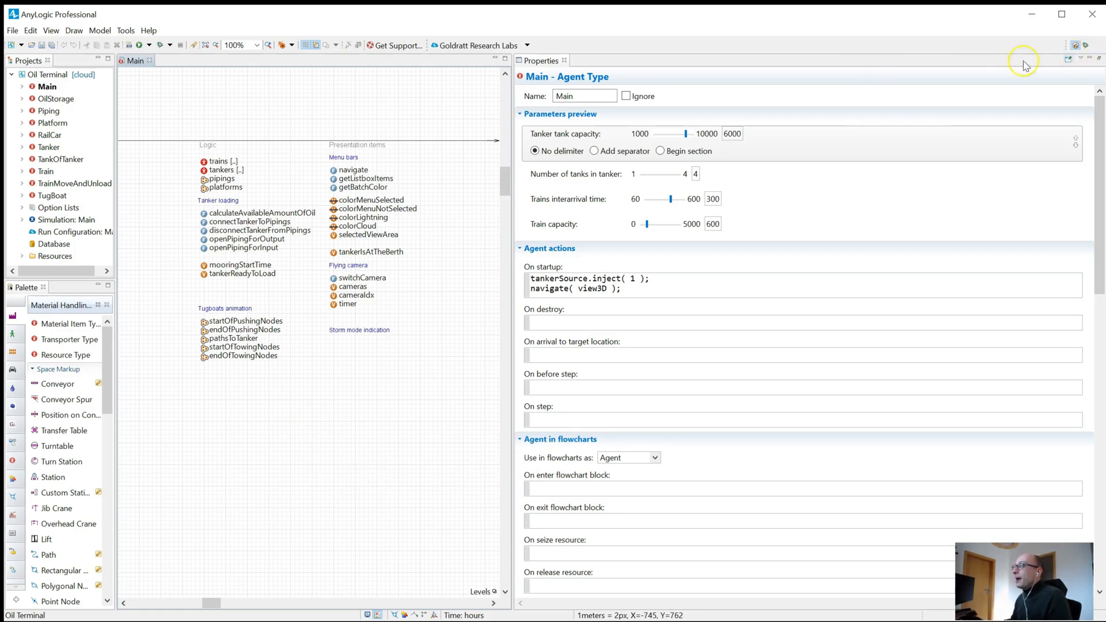
Detach the Properties view into a floating window and pick it up to reposition it.
{"action": "right_click", "coordinate": [539, 60]}
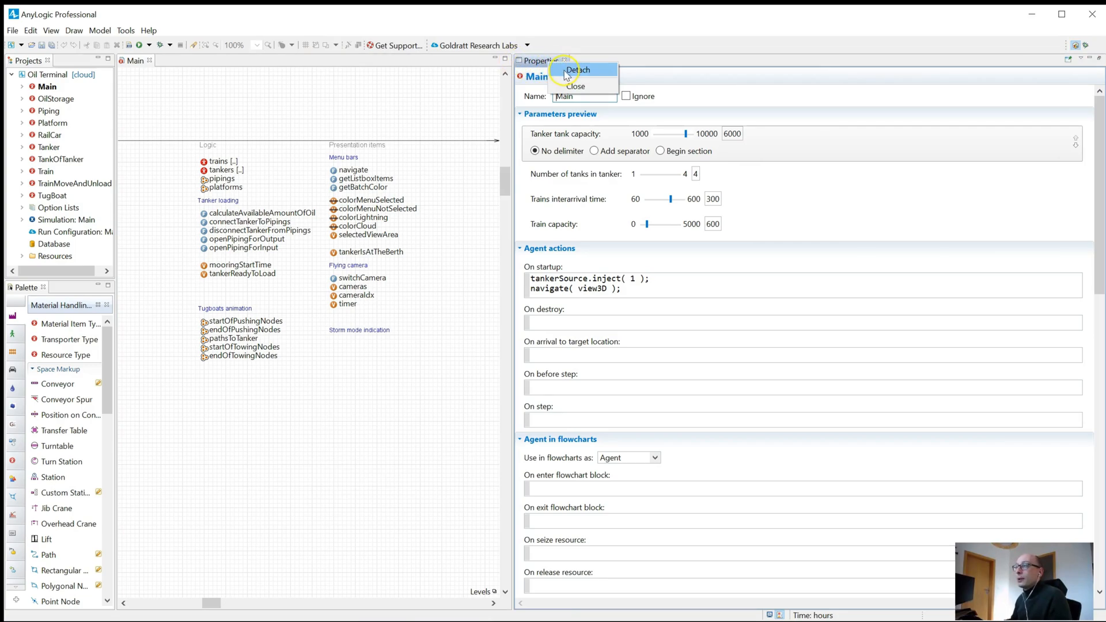
{"action": "left_click", "coordinate": [577, 70]}
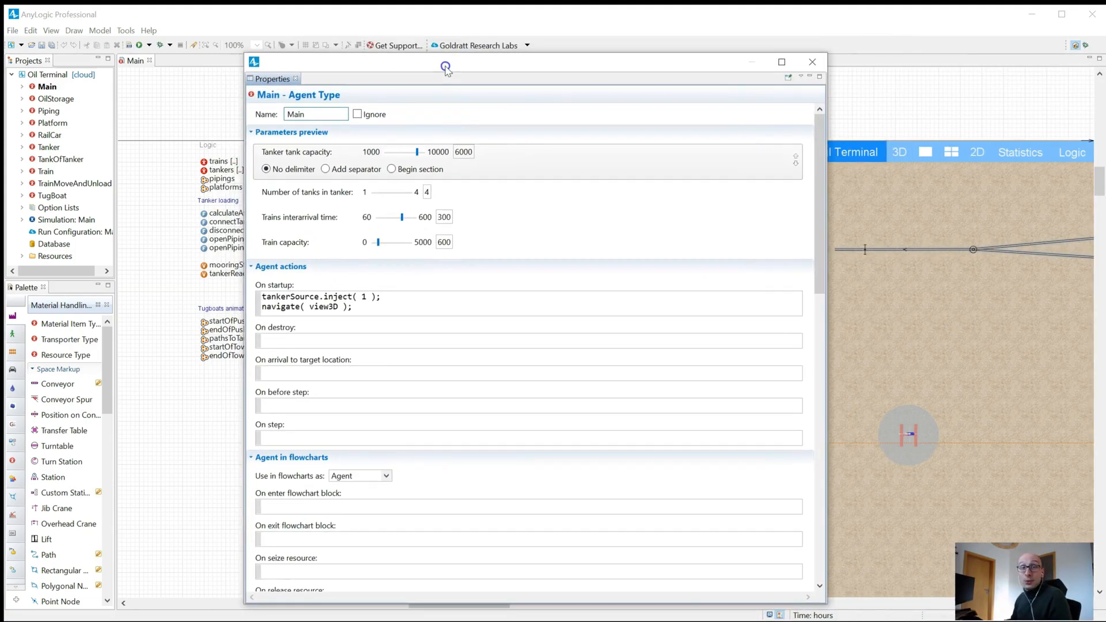
{"action": "left_click", "coordinate": [810, 62]}
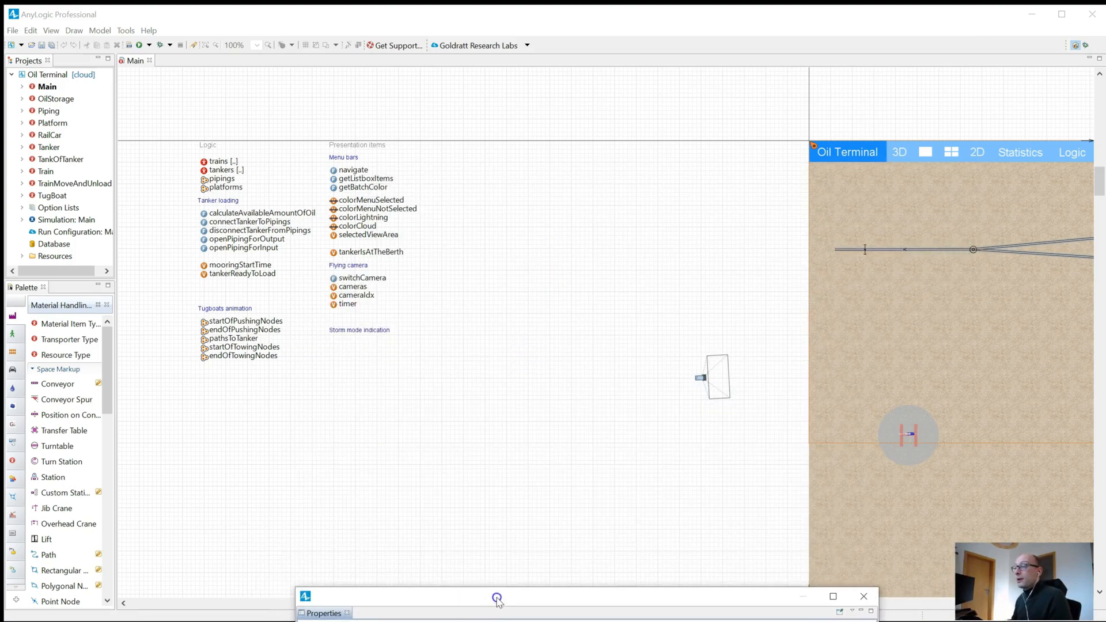
{"action": "mouse_move", "coordinate": [1004, 93]}
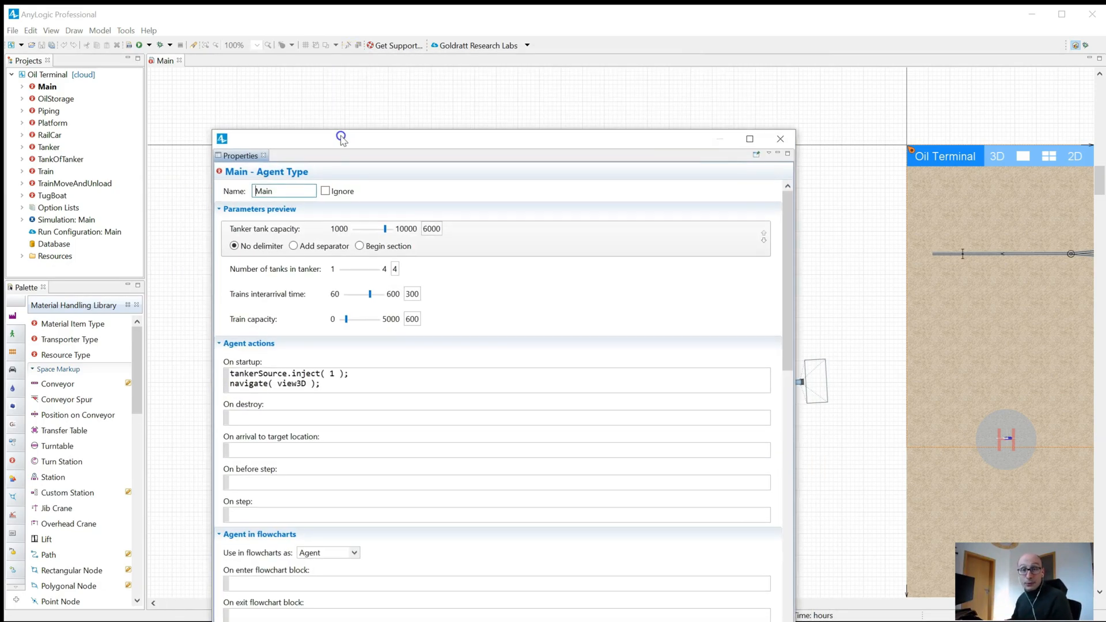
Reposition the floating Properties window over the workspace and scroll through Main's agent type settings.
{"action": "left_click_drag", "start_coordinate": [342, 137], "coordinate": [383, 85]}
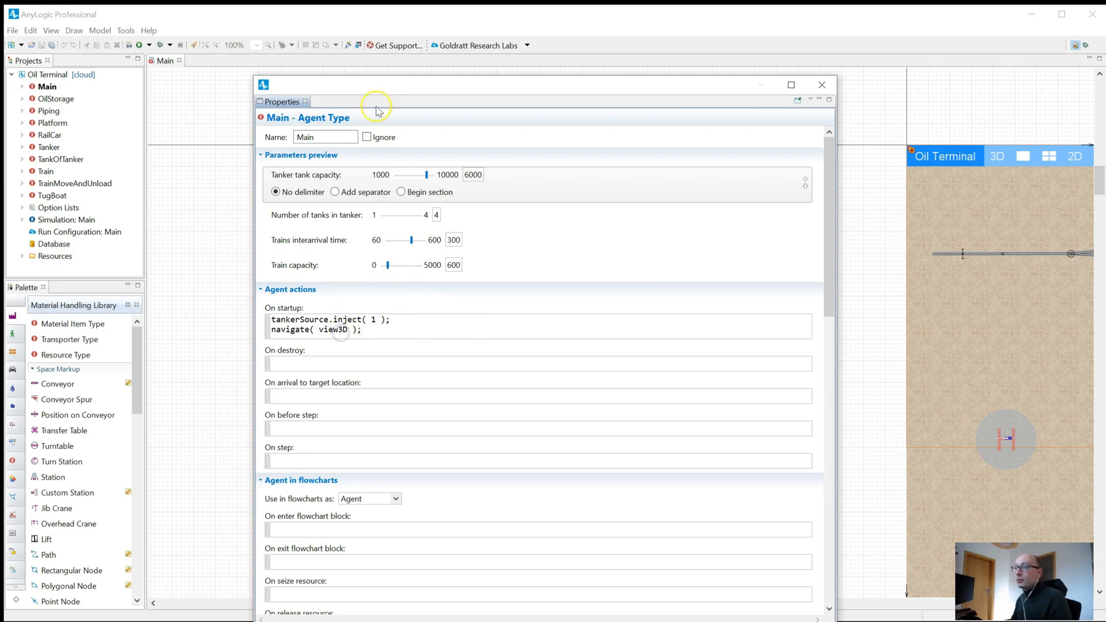
{"action": "mouse_move", "coordinate": [397, 90]}
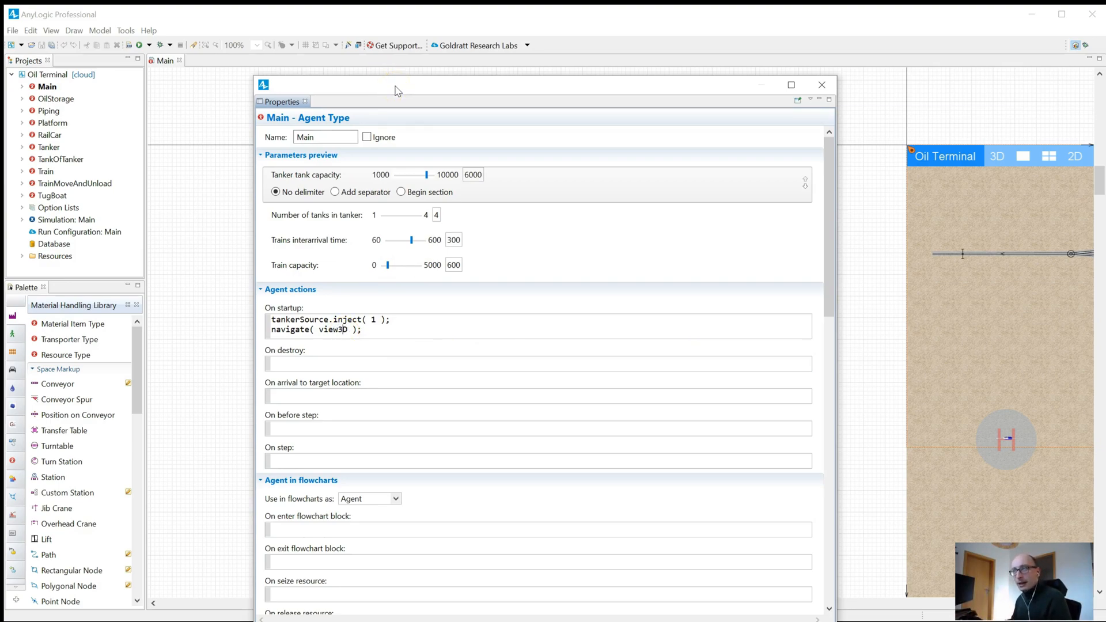
{"action": "scroll", "scroll_direction": "down", "scroll_amount": 3}
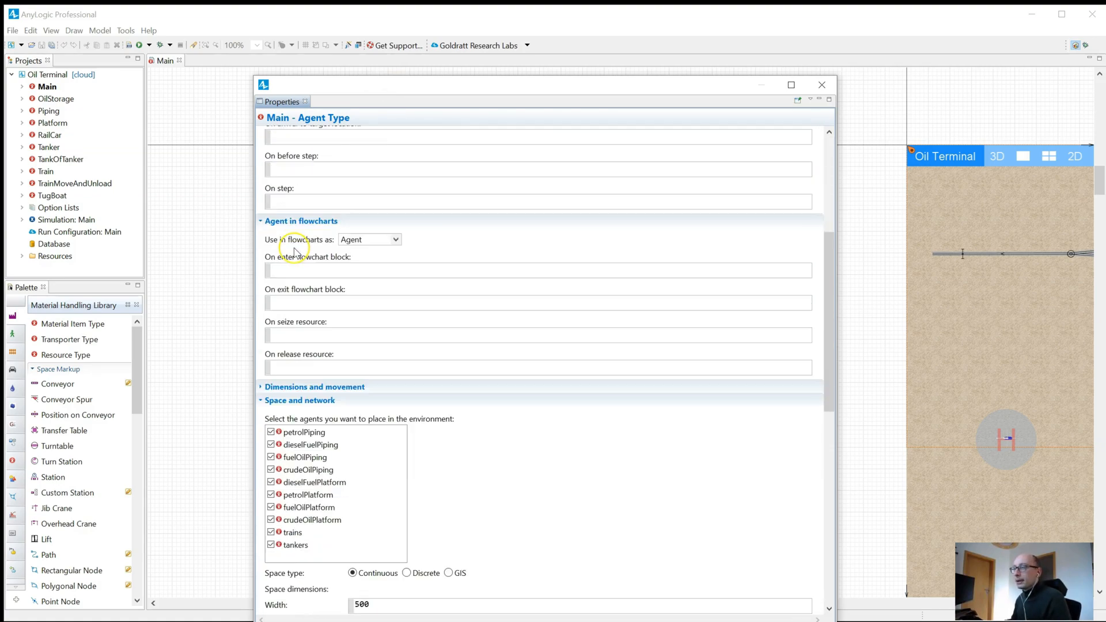
{"action": "scroll", "scroll_direction": "down", "scroll_amount": 3}
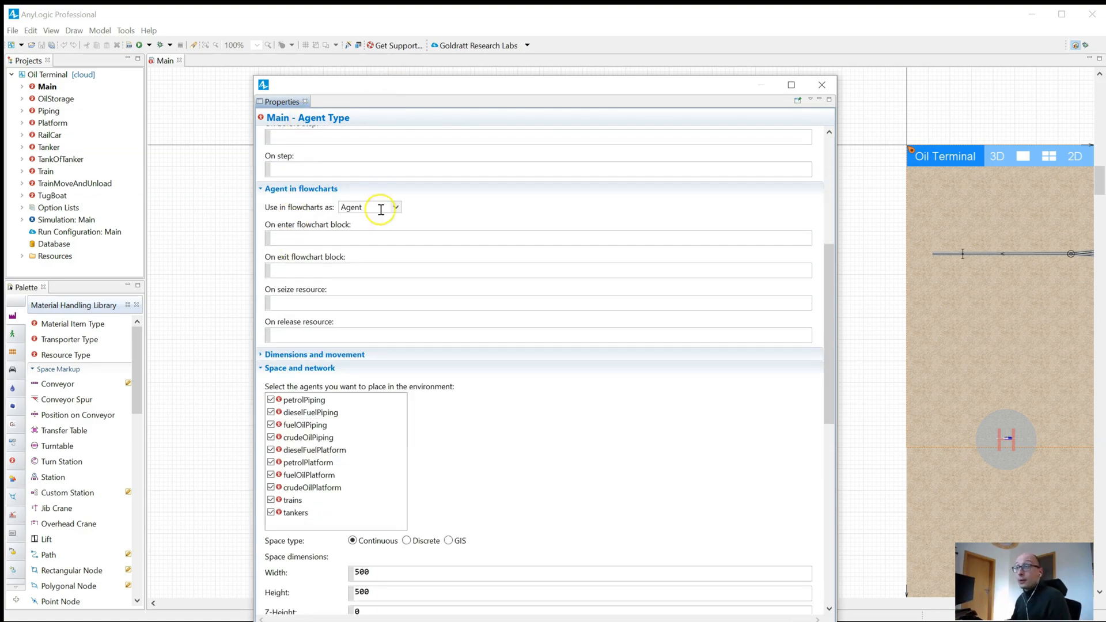
{"action": "scroll", "scroll_direction": "up", "scroll_amount": 3}
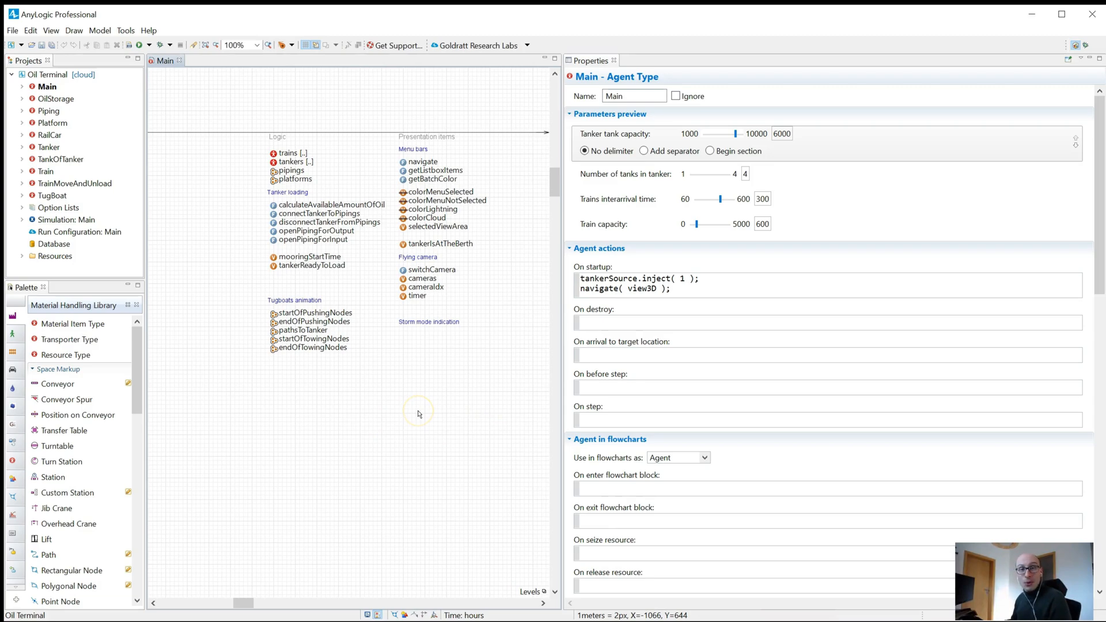
{"action": "mouse_move", "coordinate": [290, 207]}
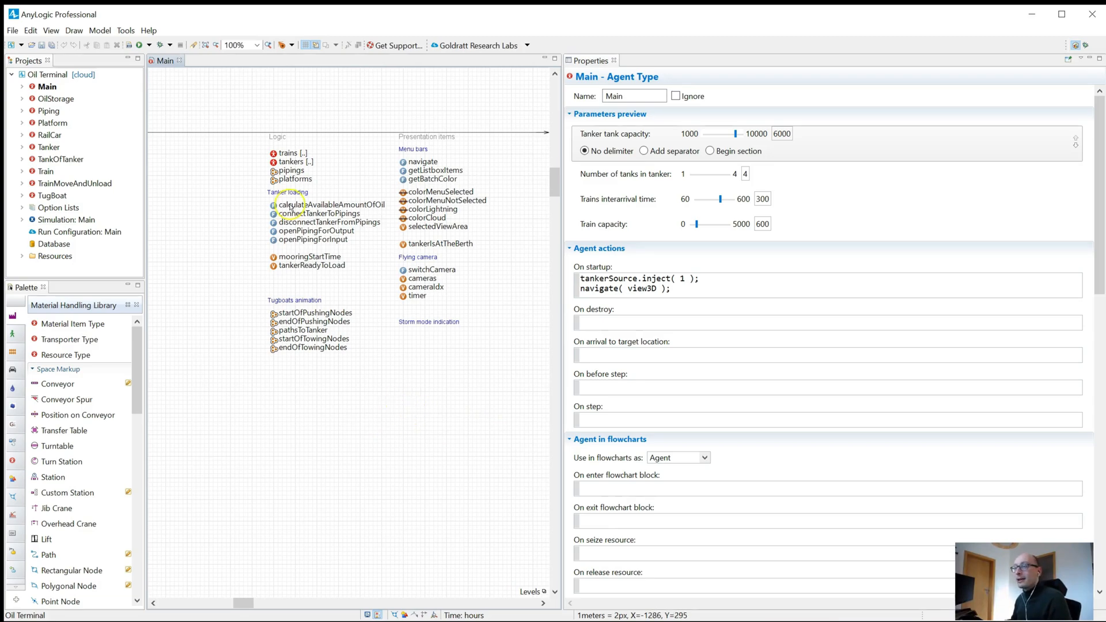
Inspect connectTankerToPipings, then show calculateAvailableAmountOfOil's properties for pinning.
{"action": "left_click", "coordinate": [331, 205]}
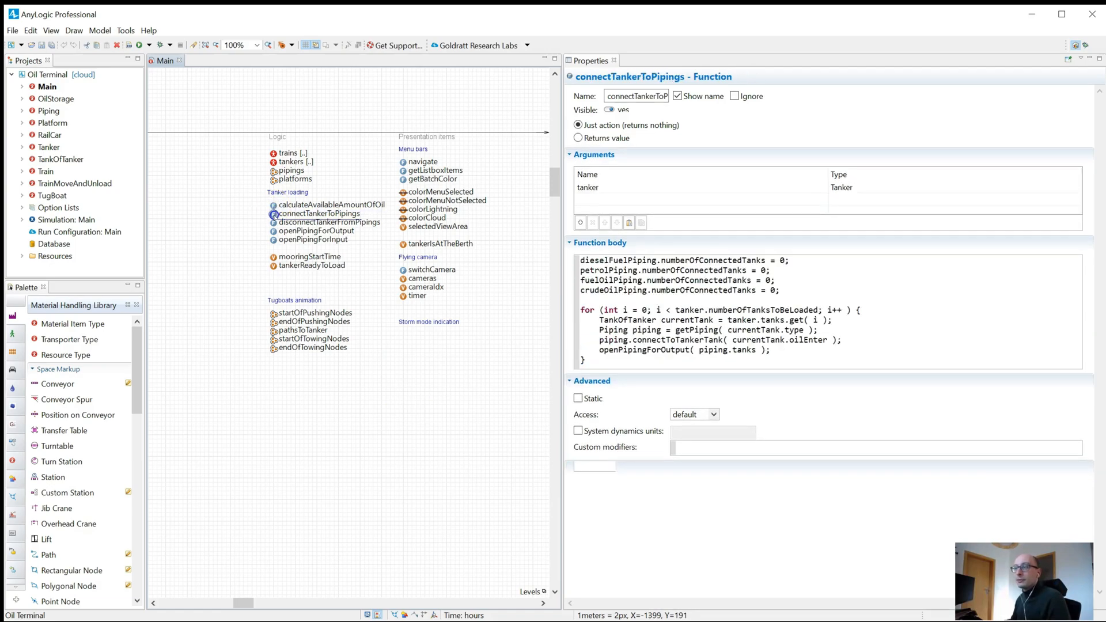
{"action": "left_click", "coordinate": [592, 466]}
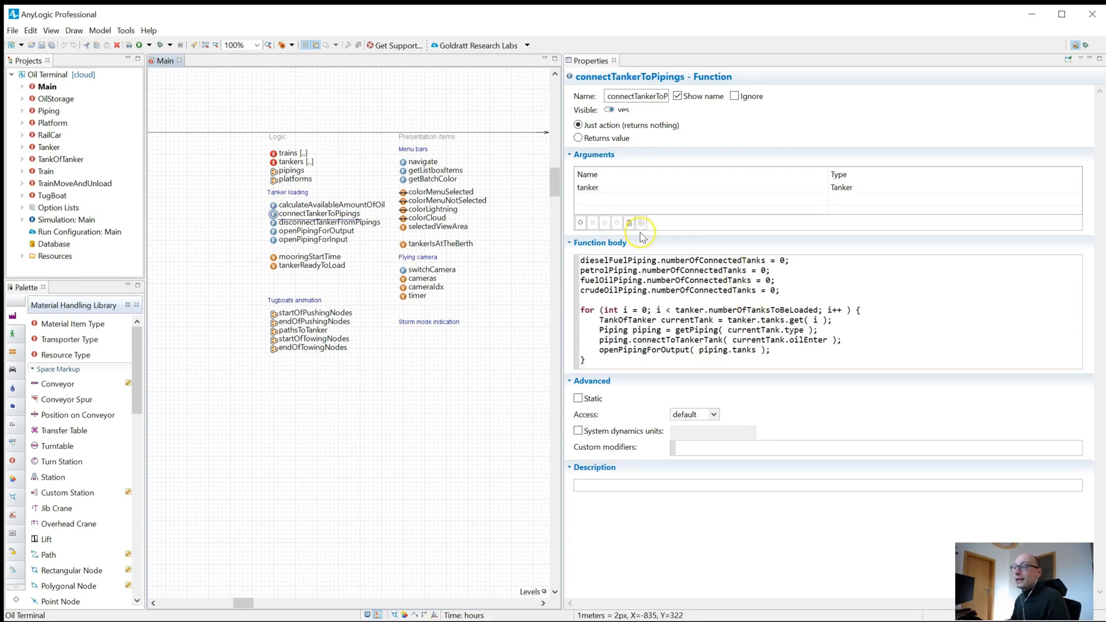
{"action": "left_click", "coordinate": [331, 205]}
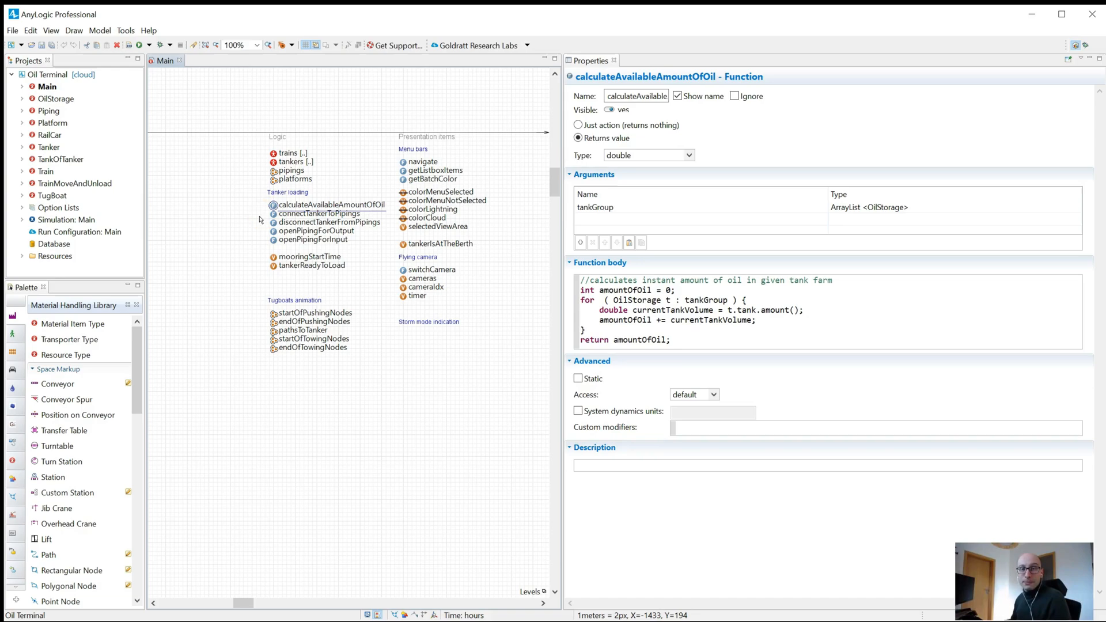
{"action": "mouse_move", "coordinate": [1039, 145]}
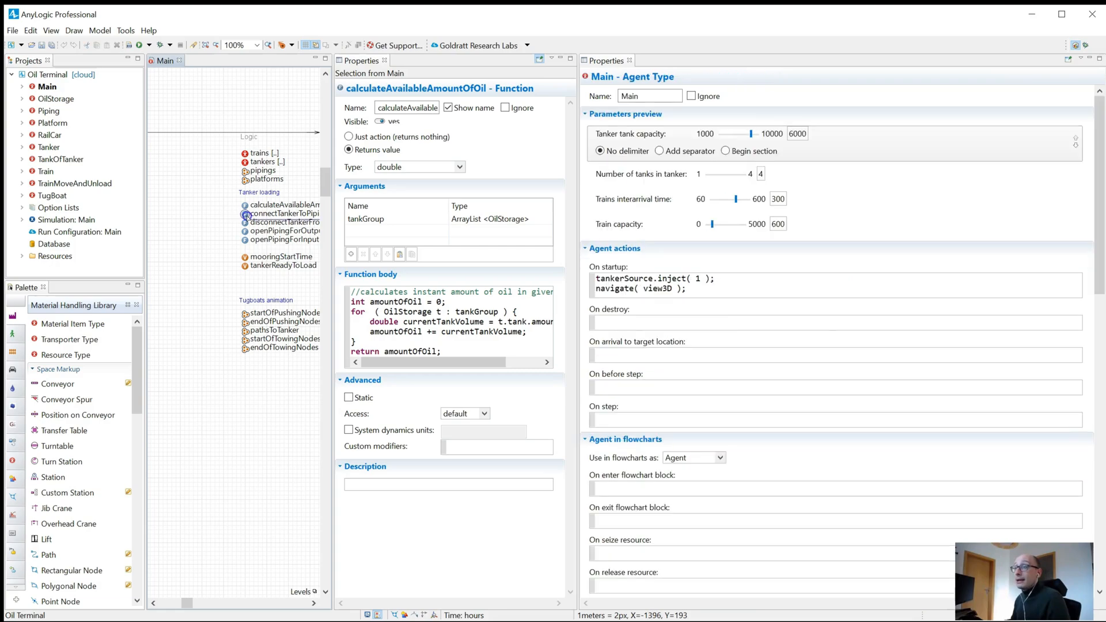
Select openPipingForInput, pipings, tankerReadyToLoad and connectTankerToPipings while the pinned view stays fixed.
{"action": "left_click", "coordinate": [284, 240]}
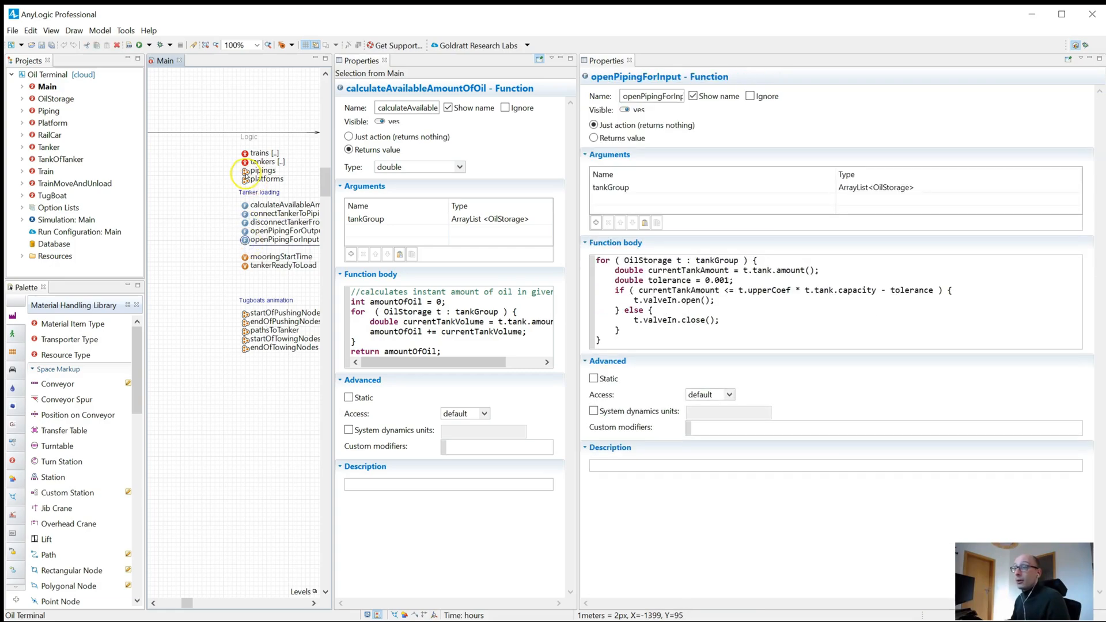
{"action": "left_click", "coordinate": [262, 171]}
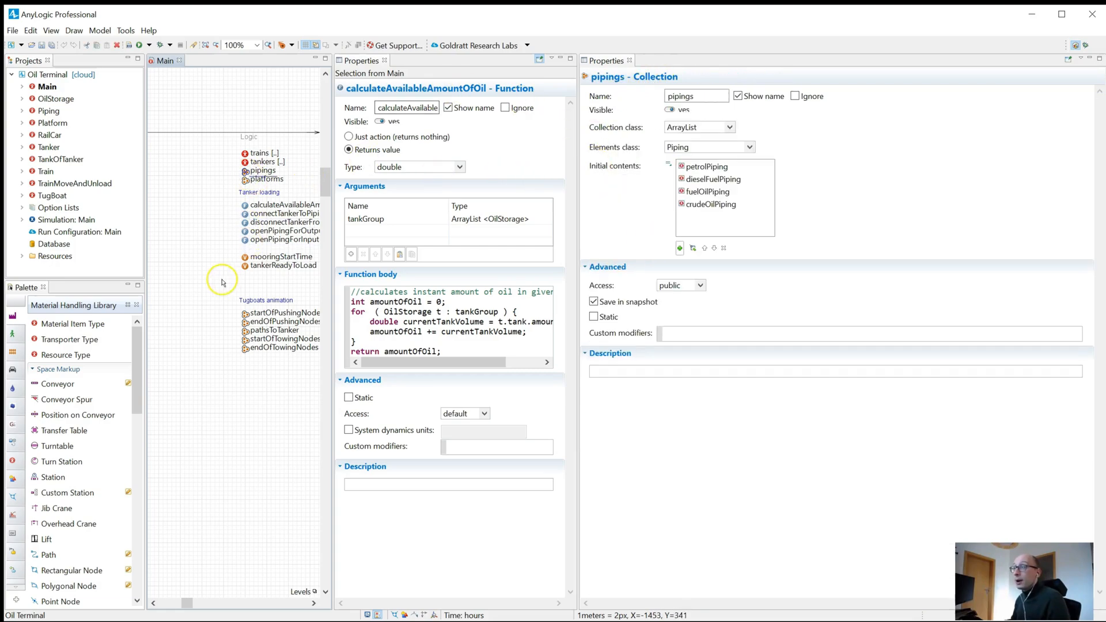
{"action": "mouse_move", "coordinate": [227, 284]}
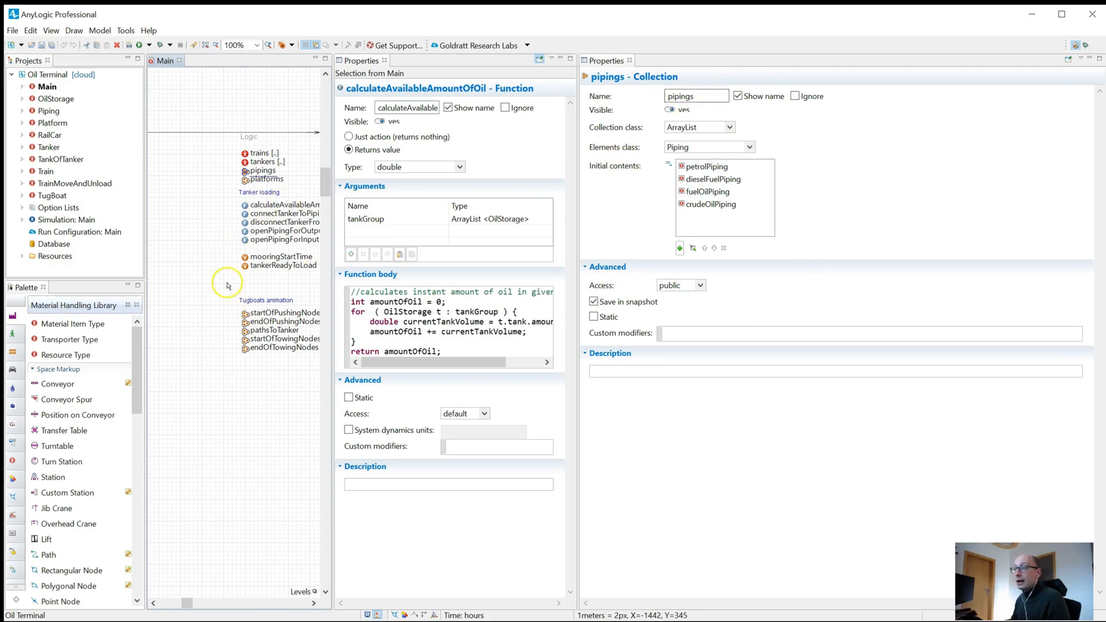
{"action": "left_click", "coordinate": [284, 265]}
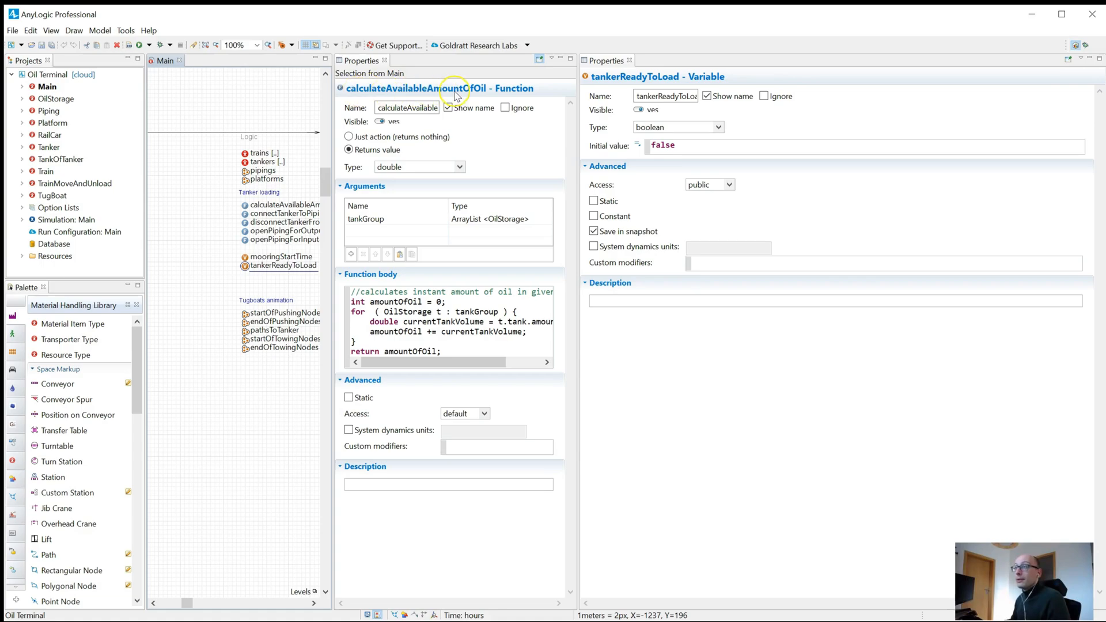
{"action": "mouse_move", "coordinate": [370, 99]}
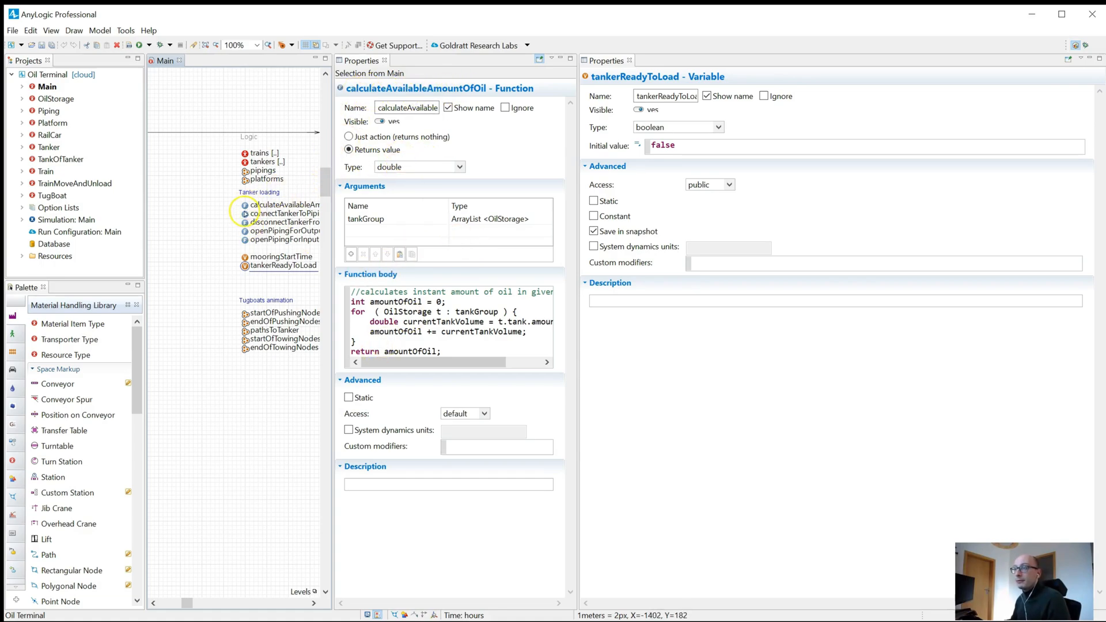
{"action": "left_click", "coordinate": [287, 213]}
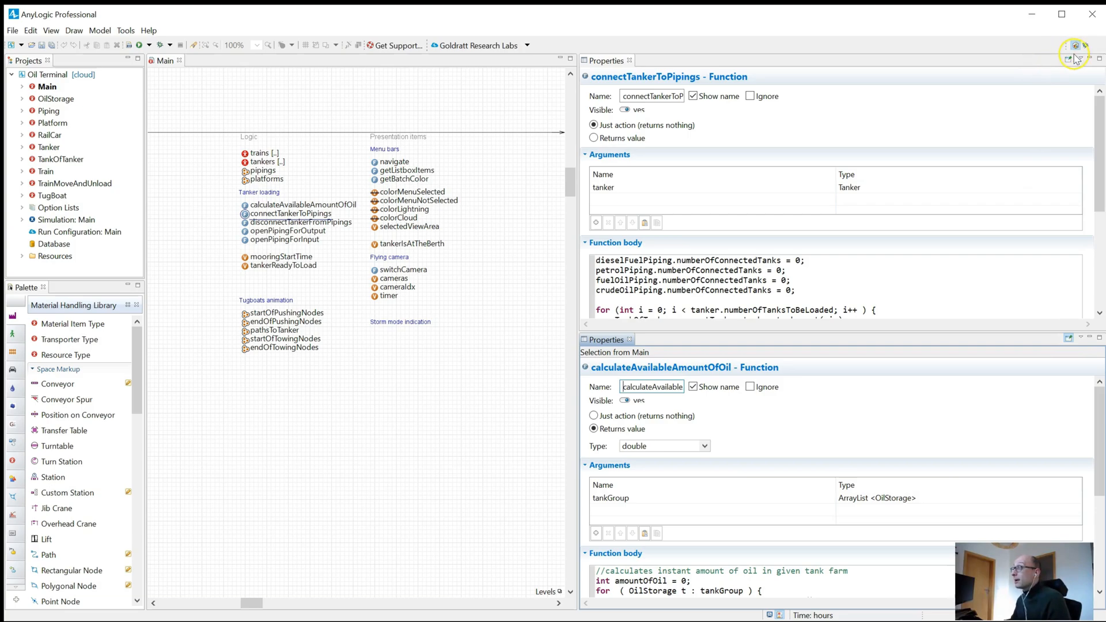
{"action": "mouse_move", "coordinate": [1066, 134]}
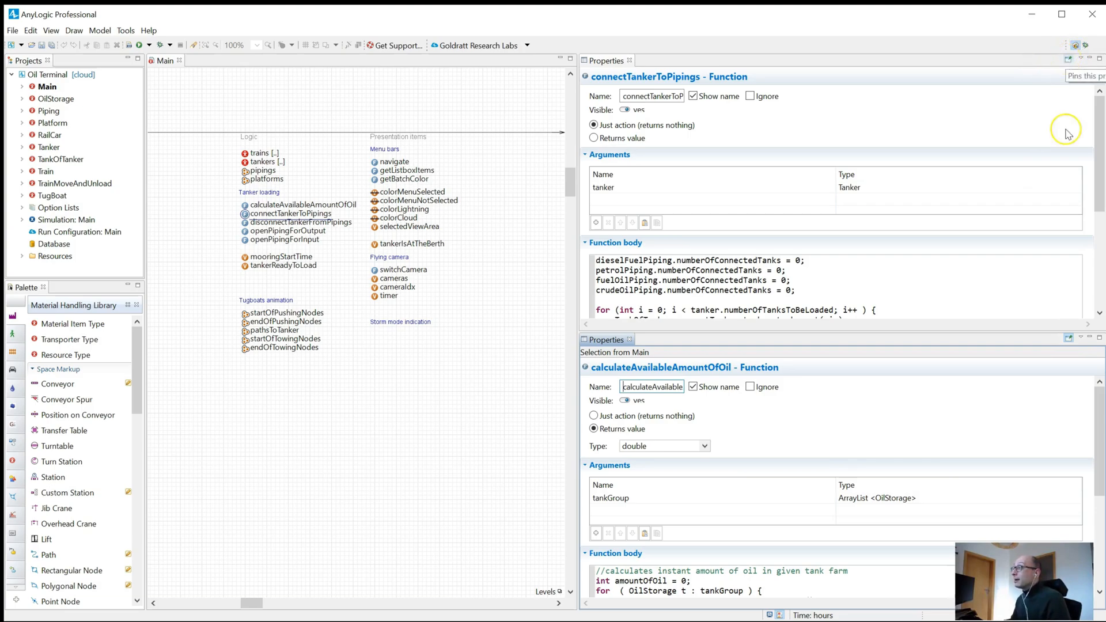
{"action": "mouse_move", "coordinate": [693, 438]}
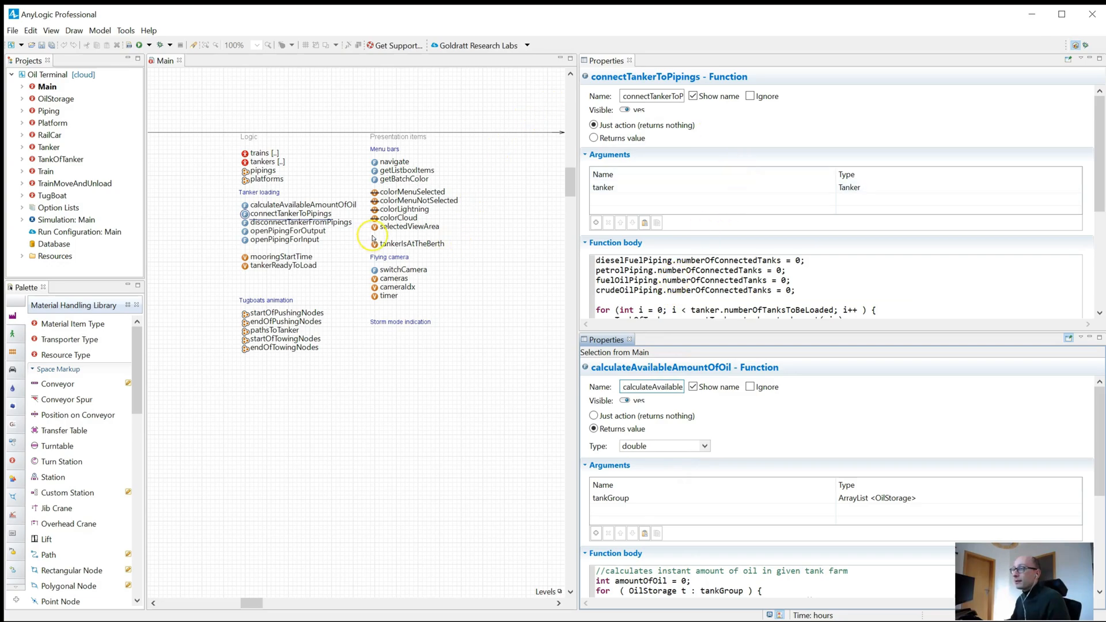
Show tankerIsAtTheBerth's properties, then unpin the upper Properties view so it follows the selection.
{"action": "left_click", "coordinate": [412, 243]}
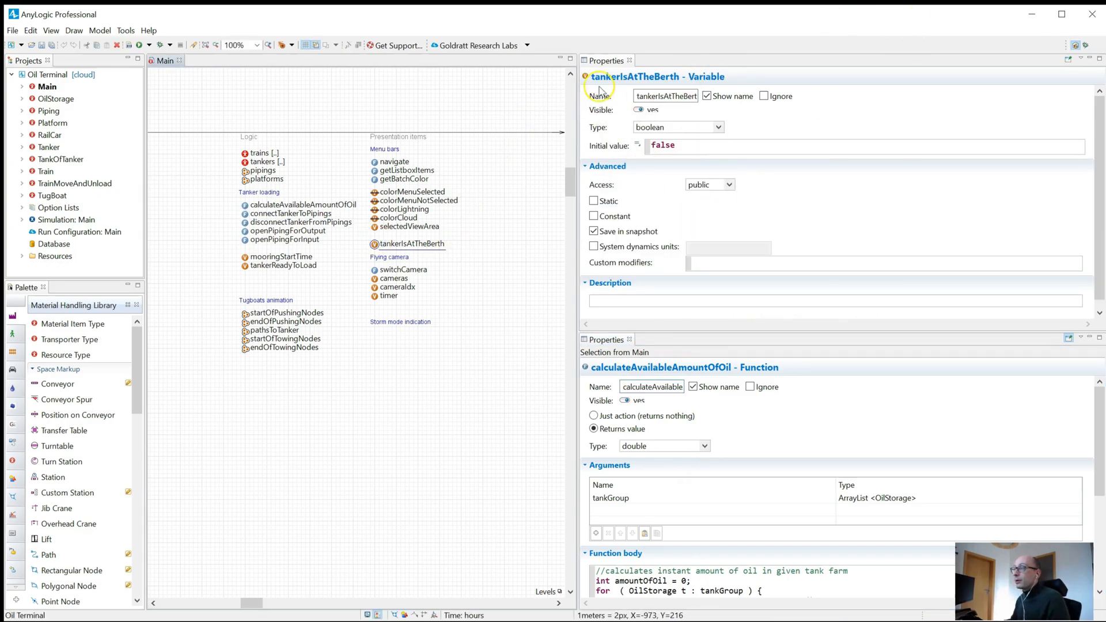
{"action": "mouse_move", "coordinate": [1033, 74]}
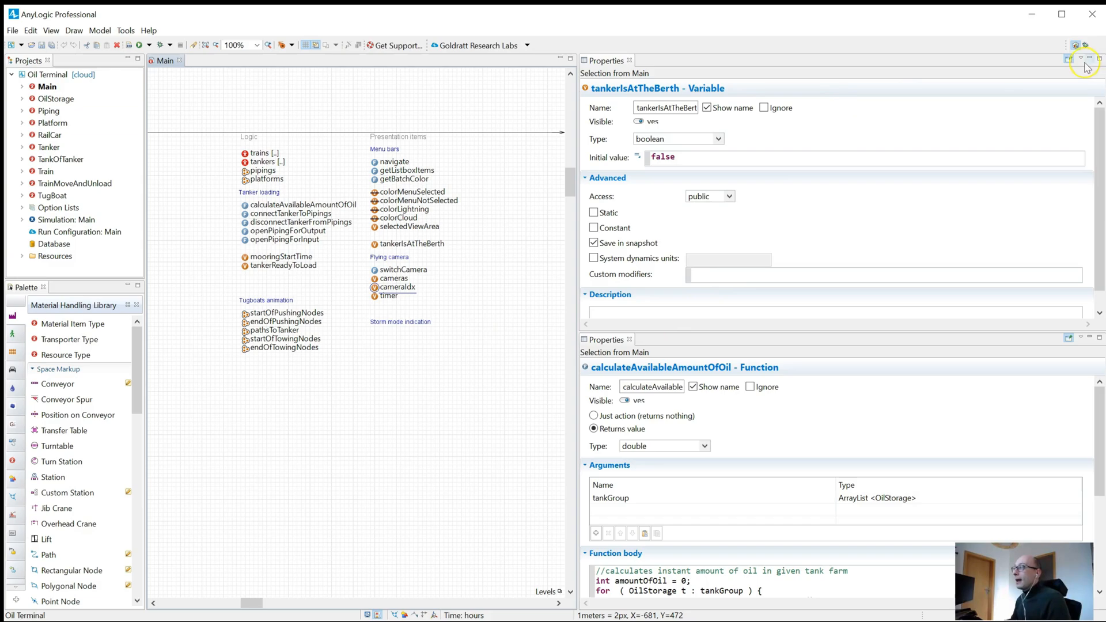
{"action": "left_click", "coordinate": [399, 321]}
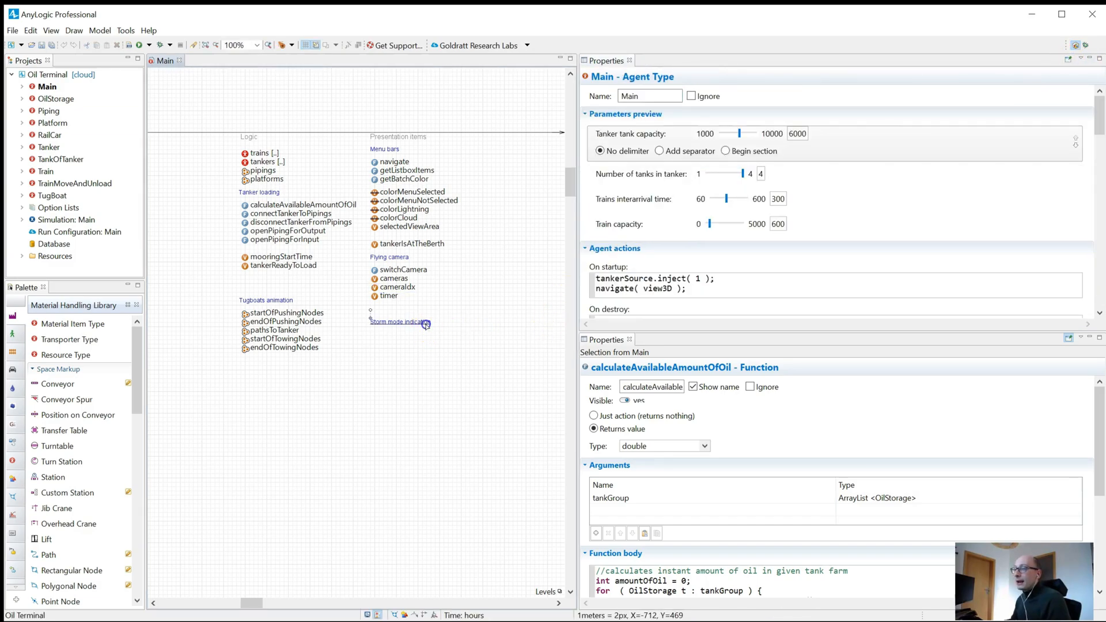
Select the Storm mode indication text, leaving its settings in the single remaining Properties view.
{"action": "left_click", "coordinate": [399, 321]}
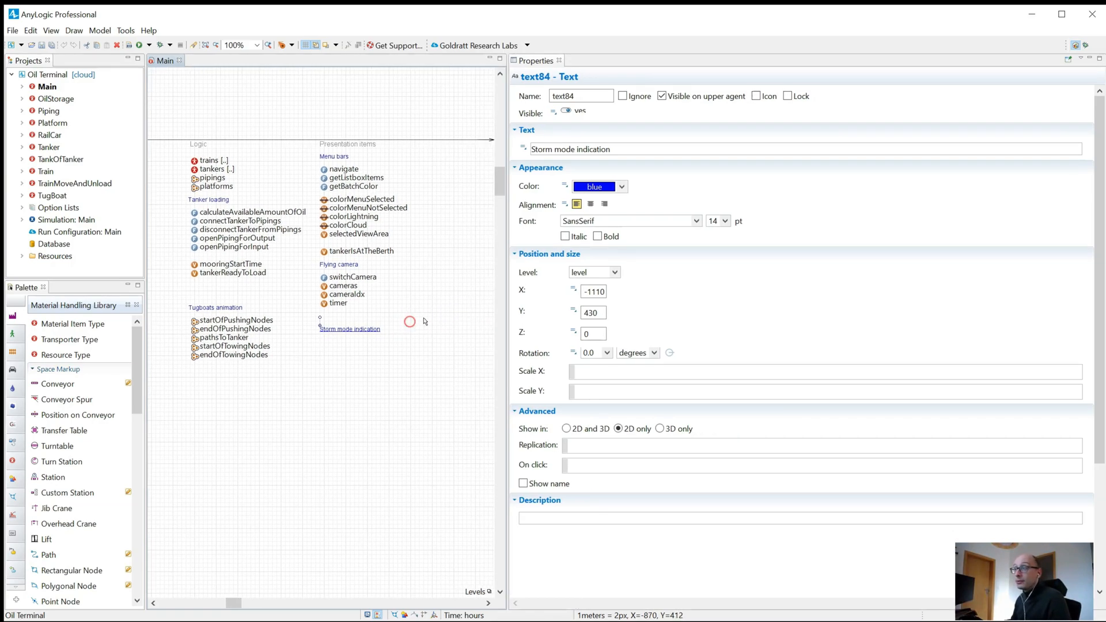
{"action": "mouse_move", "coordinate": [319, 345]}
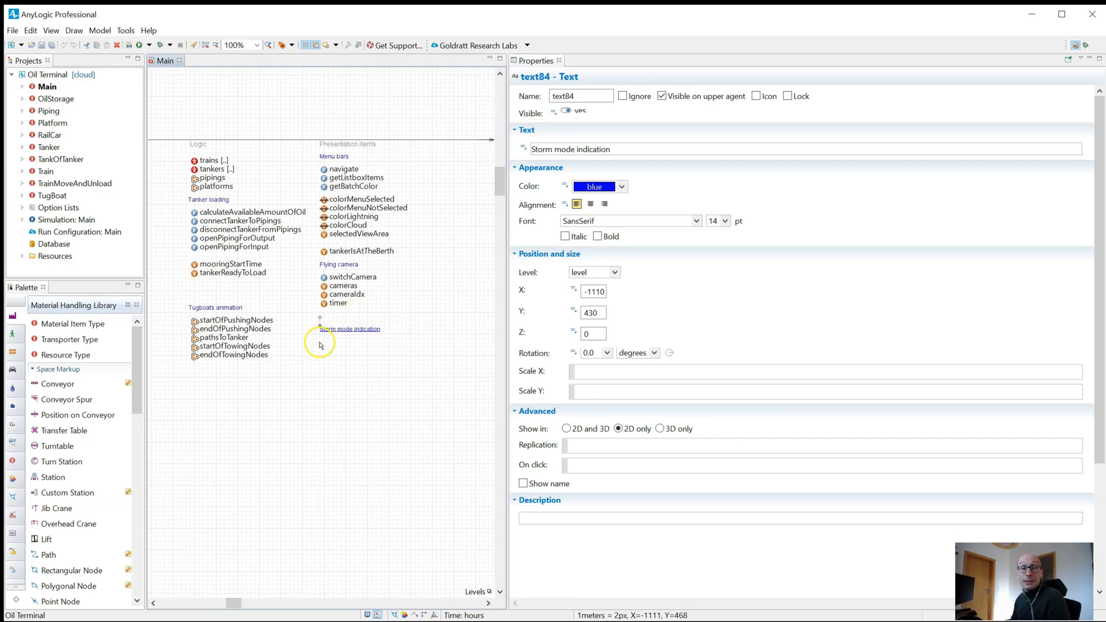